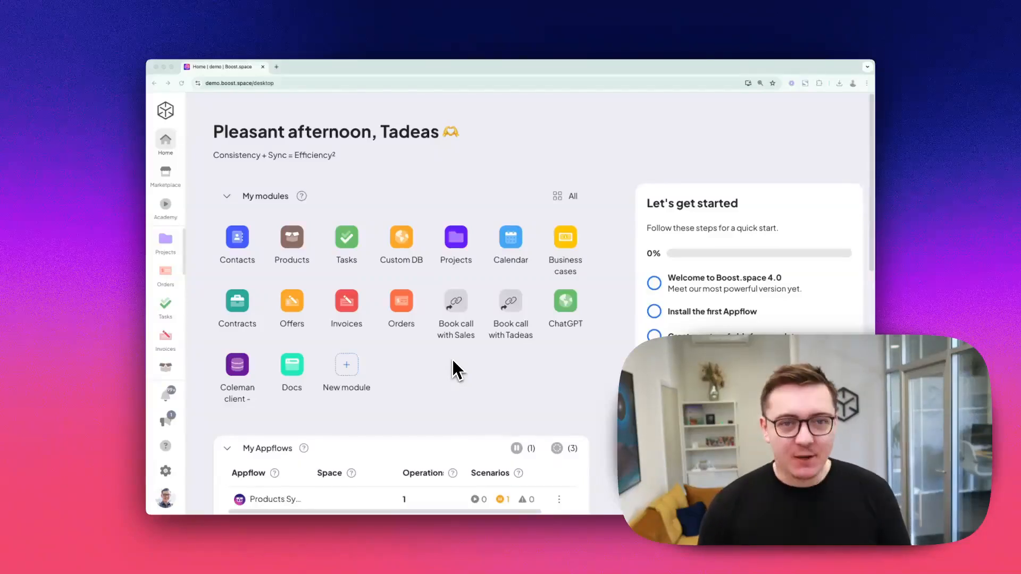
pyautogui.moveTo(420, 378)
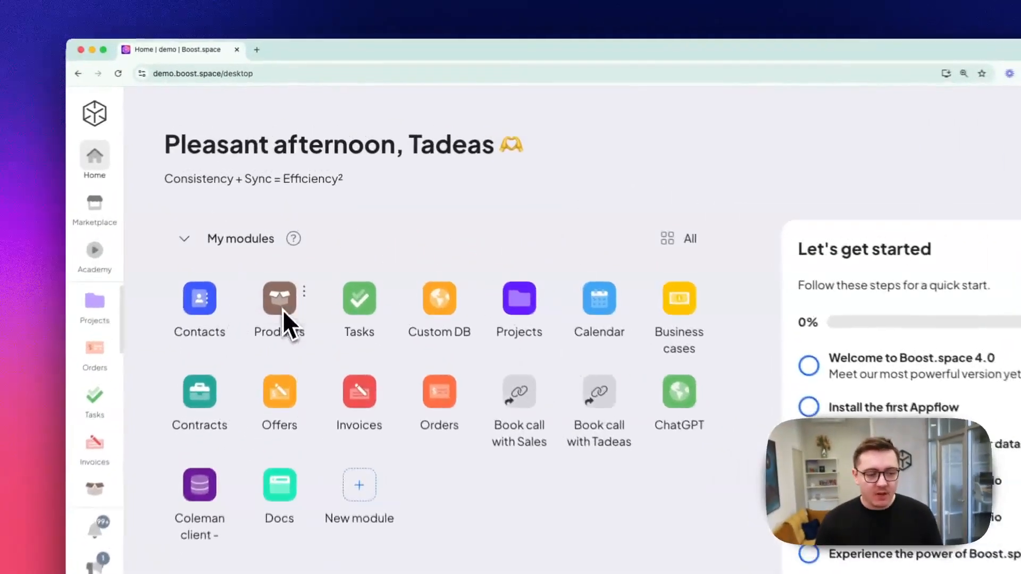
# Open the Products module tile to show the Flowers product list with its five items.
pyautogui.click(278, 298)
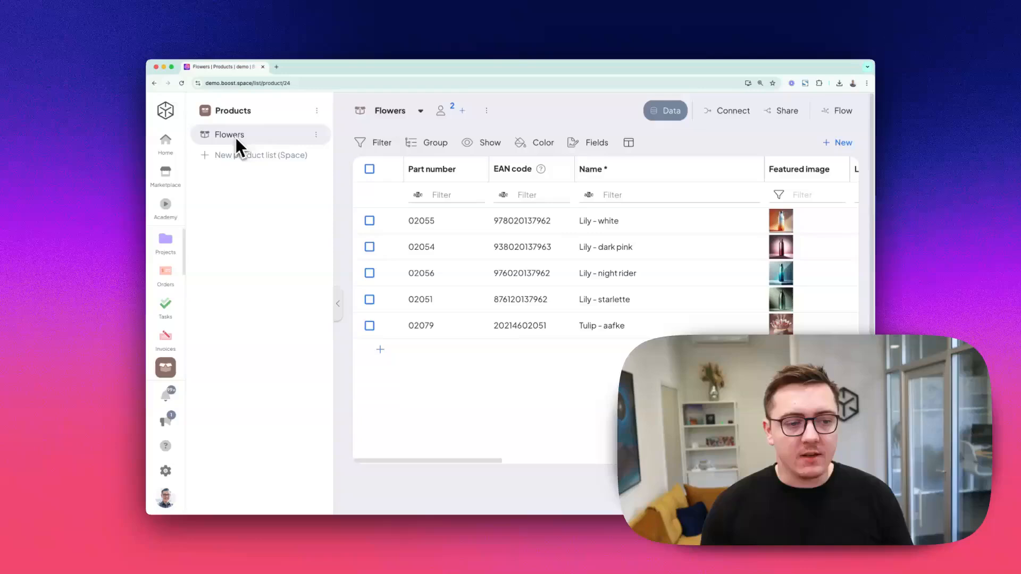
pyautogui.moveTo(235, 140)
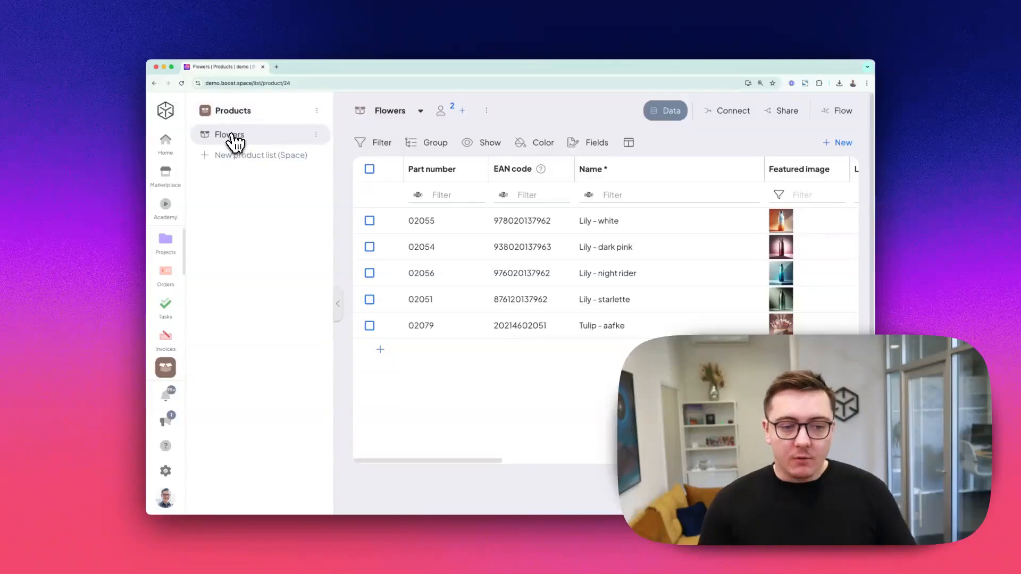
pyautogui.moveTo(242, 154)
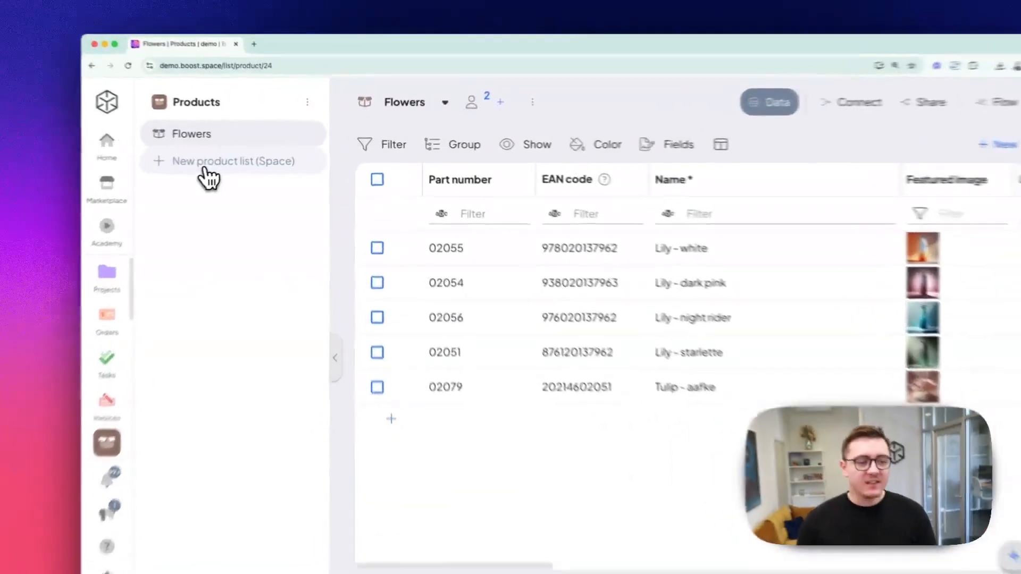
# Start a new product list space called 'Descriptive name' with Flowers as parent space.
pyautogui.click(233, 161)
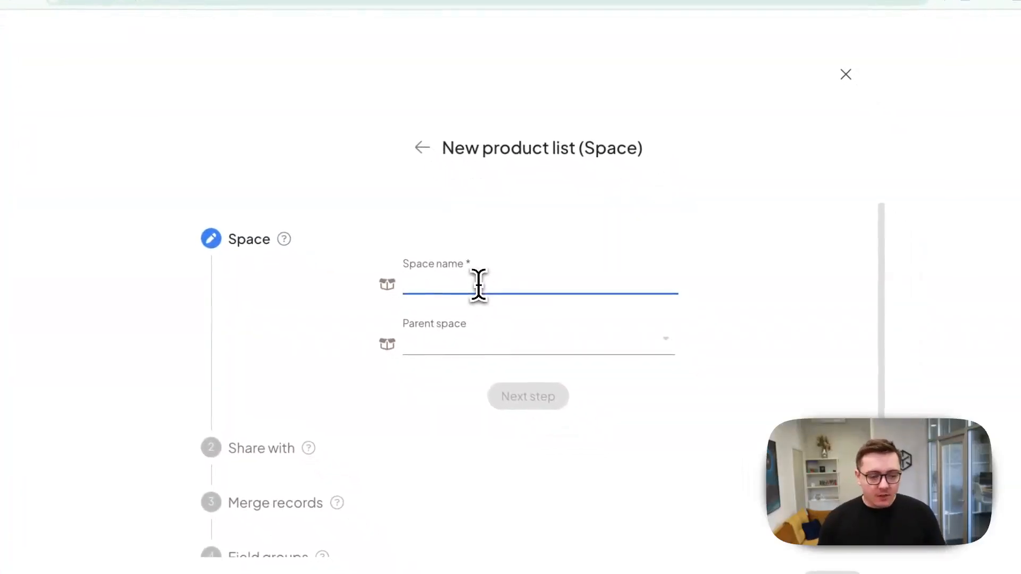
pyautogui.write('D')
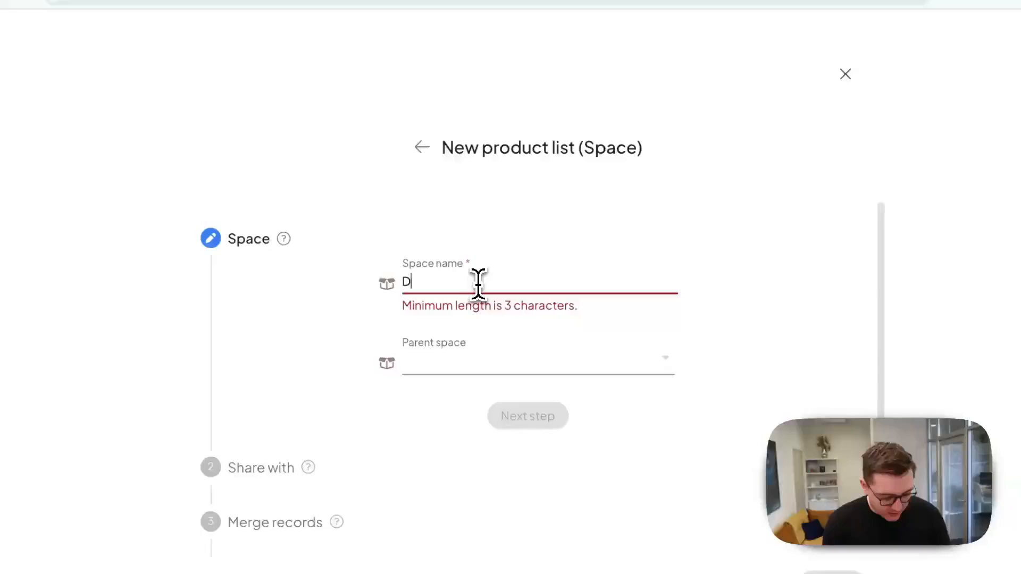
pyautogui.write('escrip')
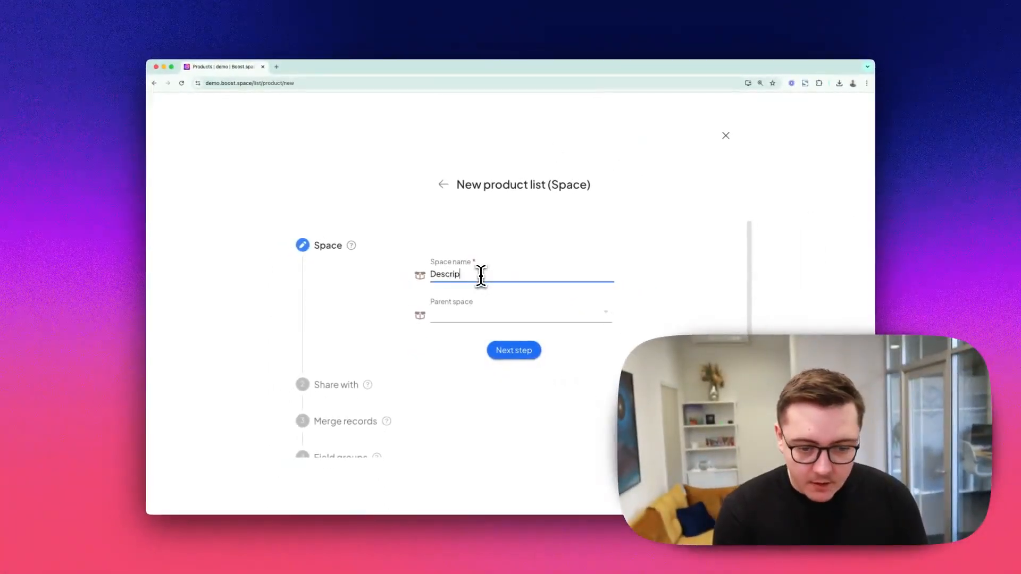
pyautogui.write('tive name')
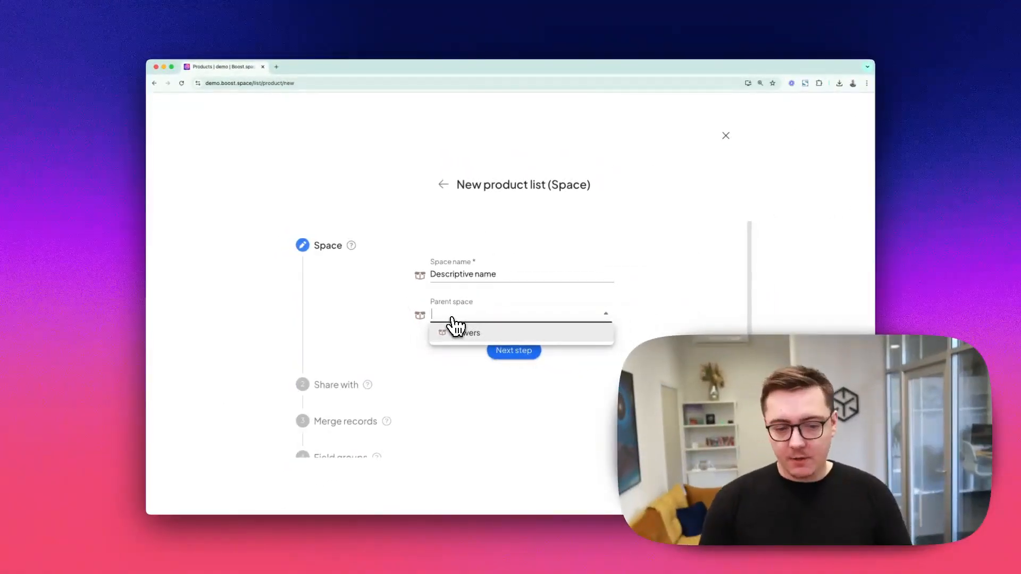
pyautogui.click(467, 333)
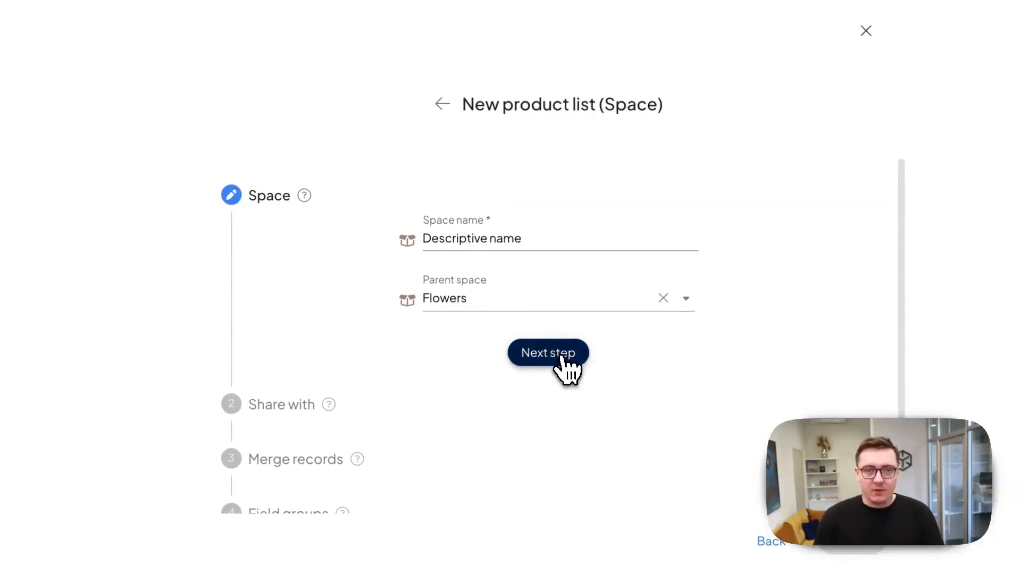
# Advance past naming, then revisit sharing and keep it set to 'Users of space Flowers'.
pyautogui.click(548, 352)
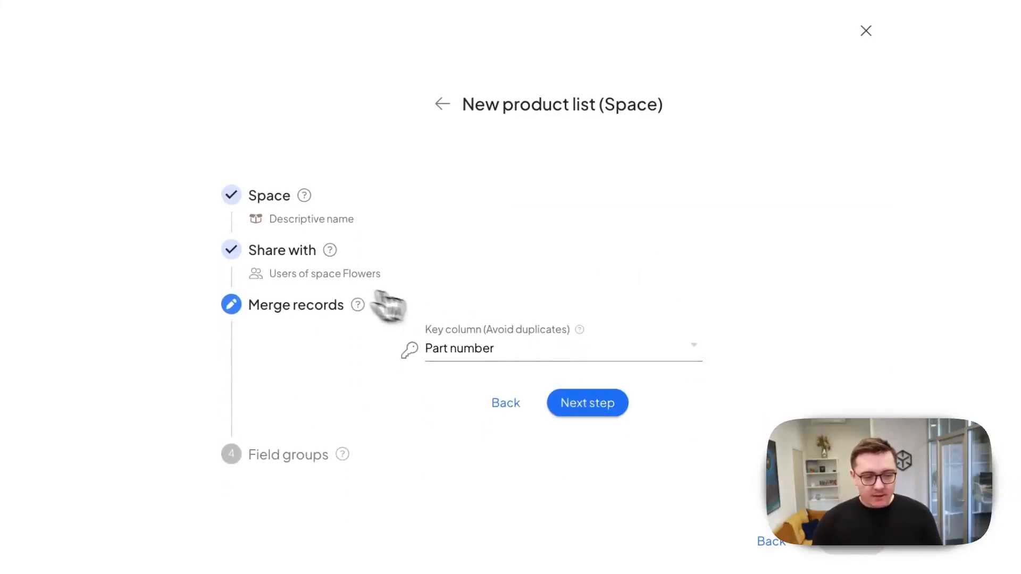
pyautogui.click(282, 250)
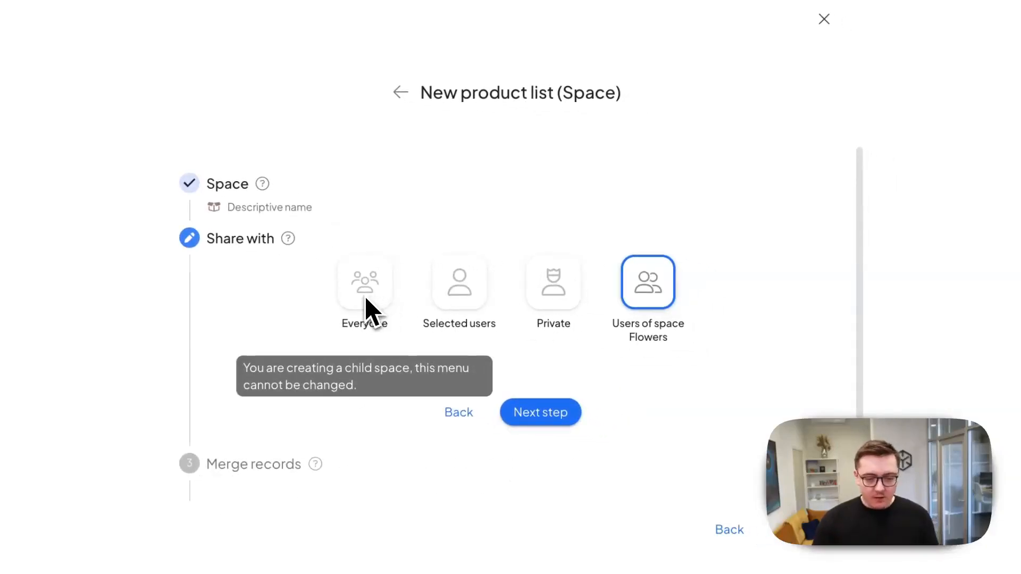
pyautogui.moveTo(464, 329)
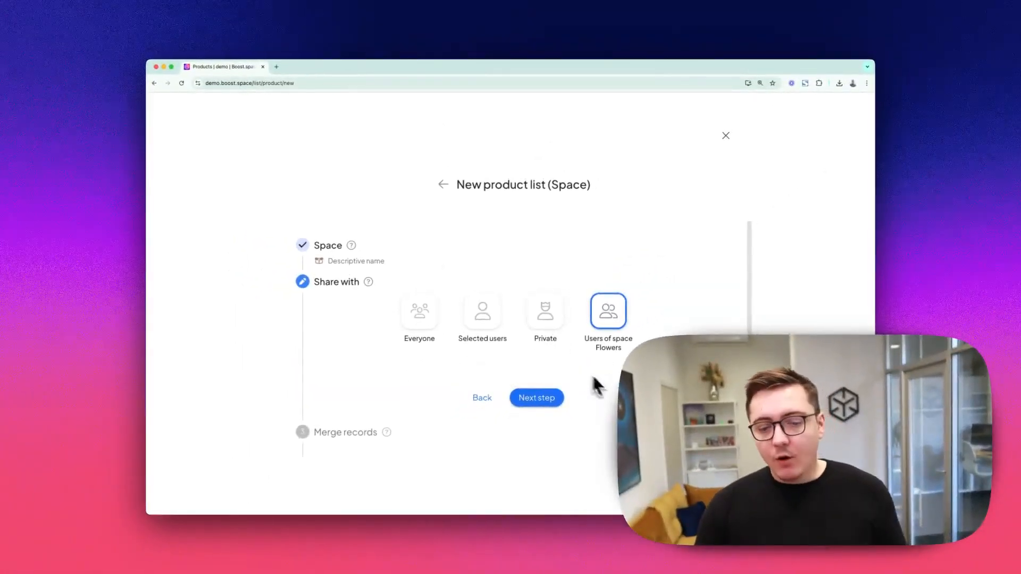
pyautogui.moveTo(617, 332)
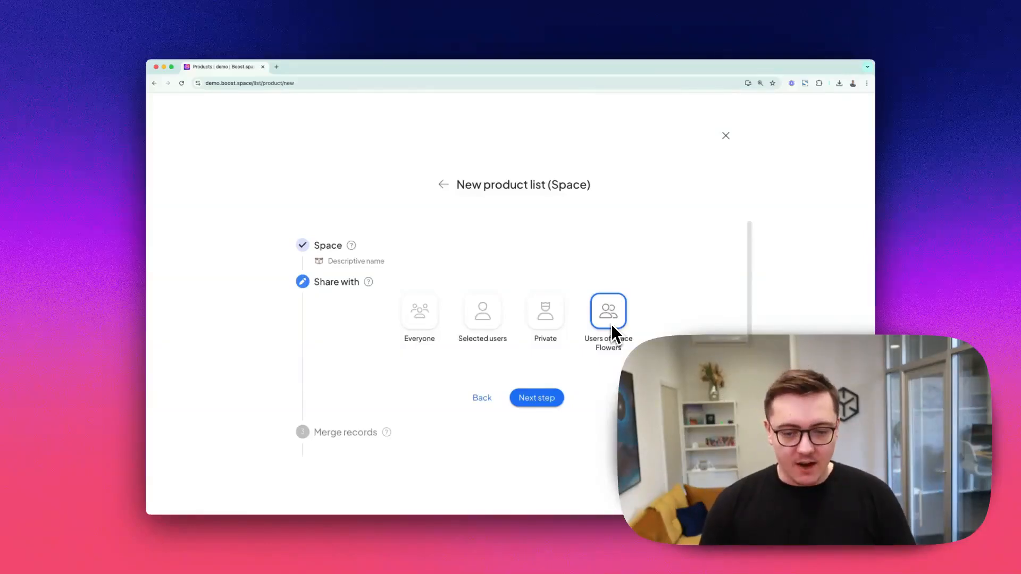
pyautogui.click(537, 397)
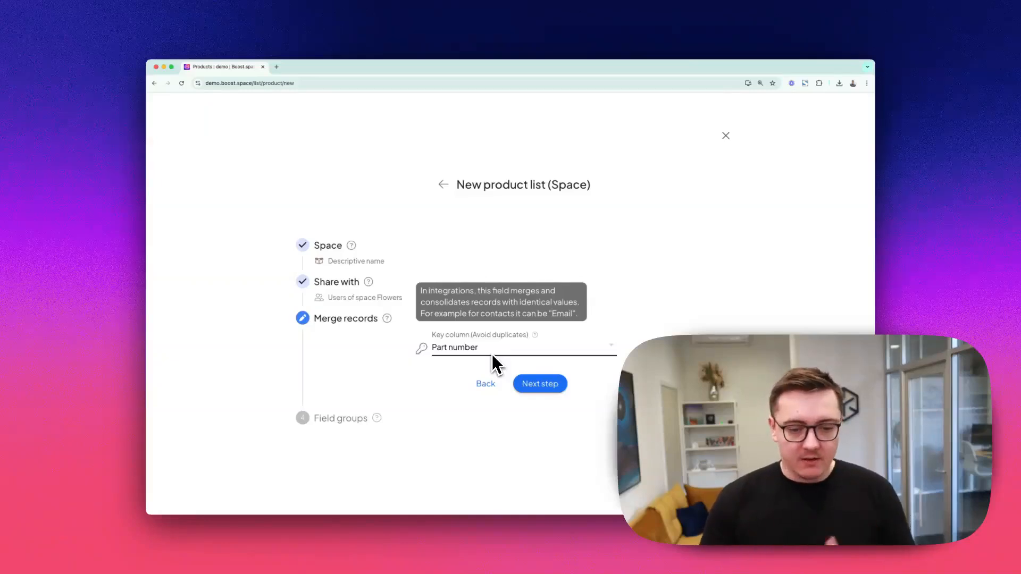
# Review the Key column (Avoid duplicates) options and finish the merge records step.
pyautogui.click(521, 348)
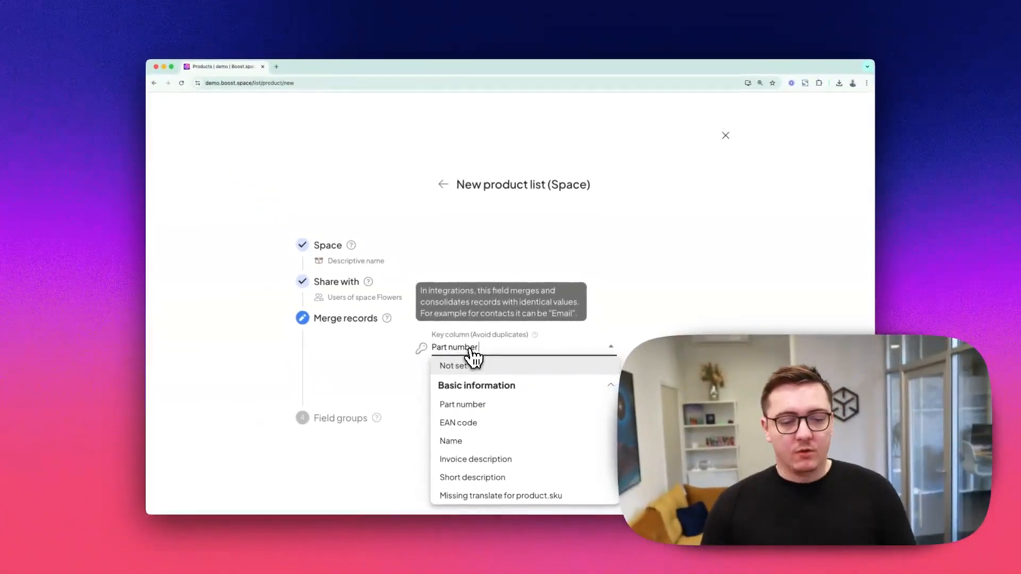
pyautogui.click(462, 404)
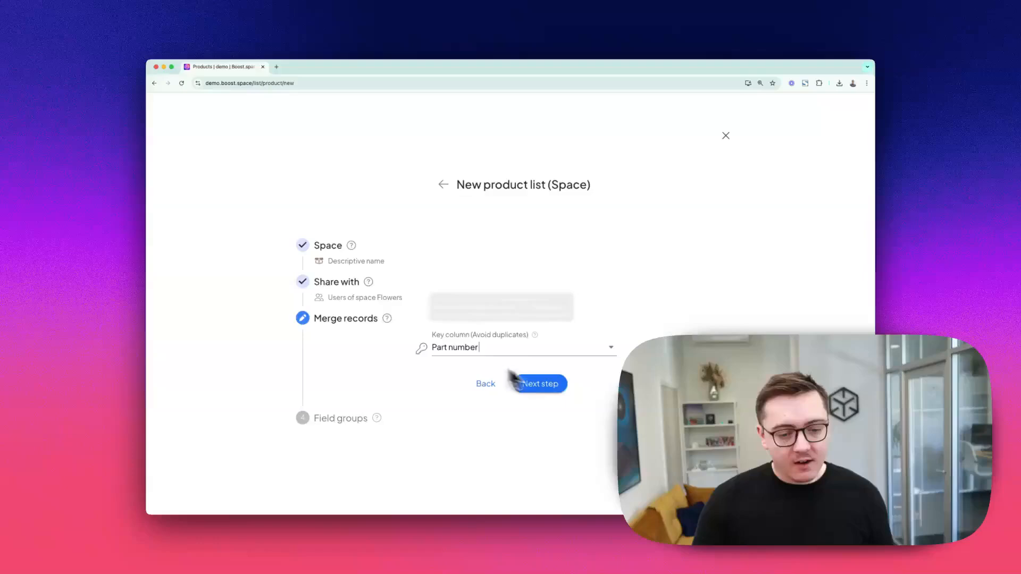
pyautogui.click(537, 383)
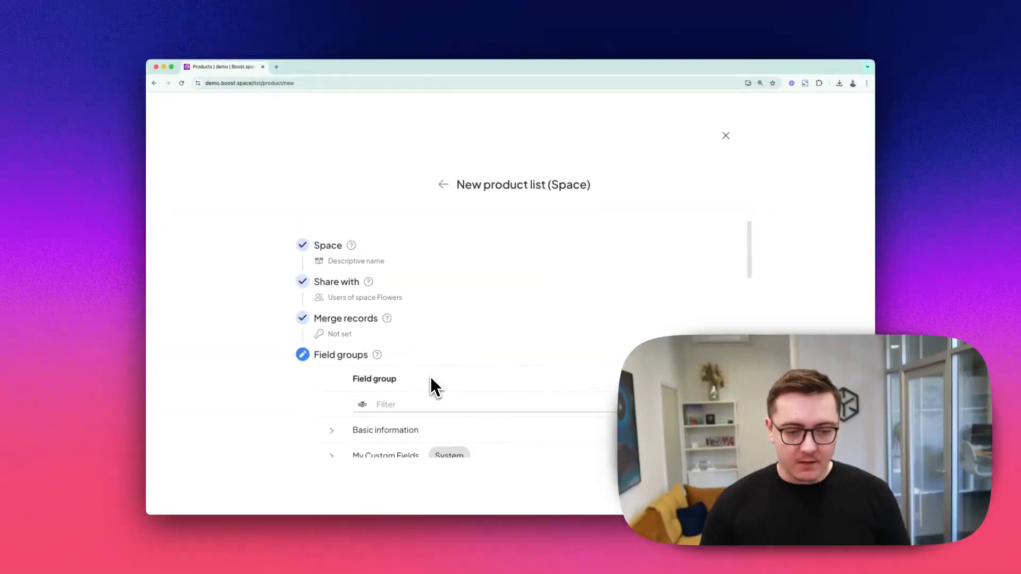
# Expand the Basic information and Food related field groups to inspect their fields.
pyautogui.click(331, 430)
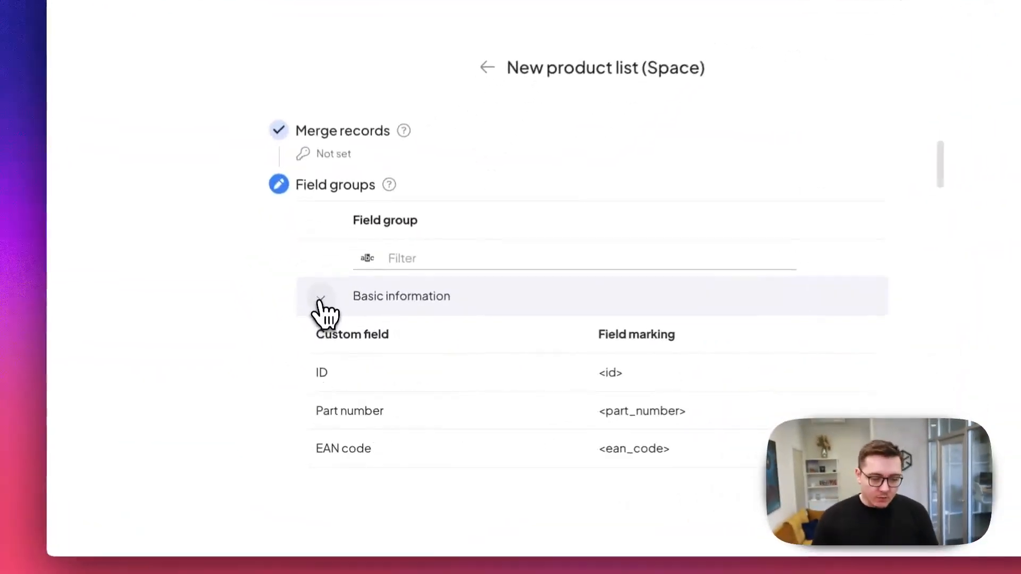
pyautogui.scroll(-3)
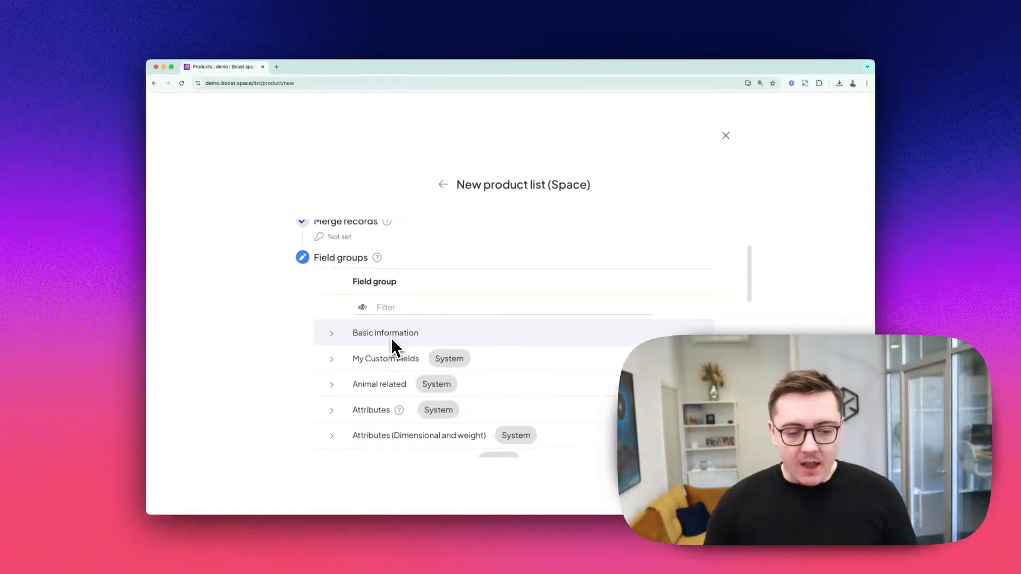
pyautogui.scroll(-3)
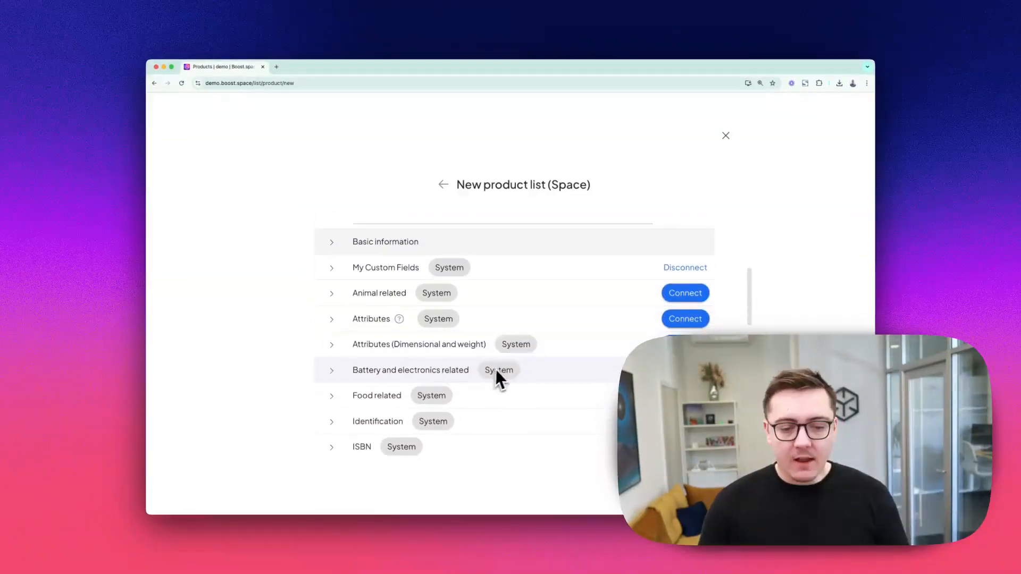
pyautogui.moveTo(430, 400)
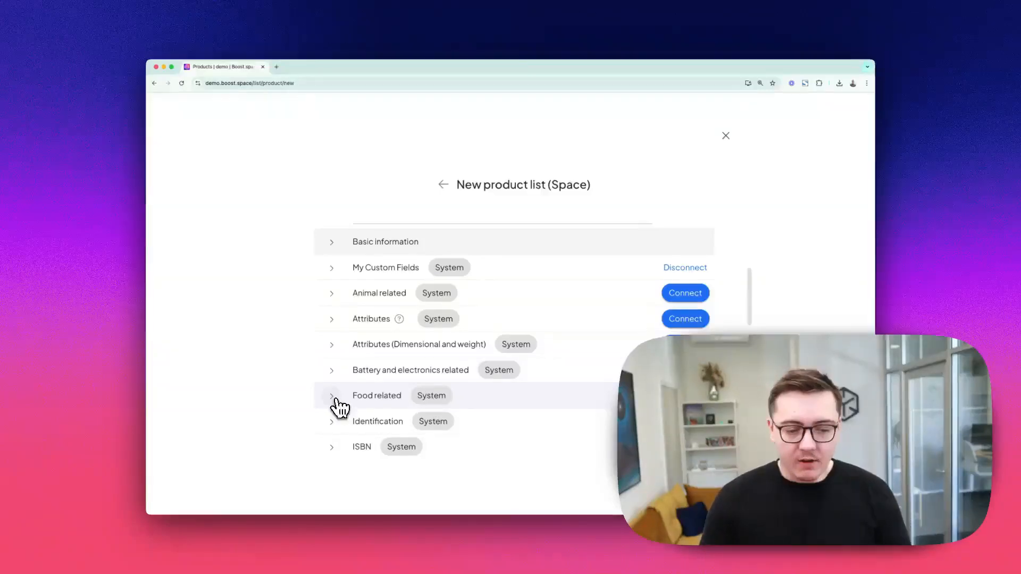
pyautogui.click(331, 395)
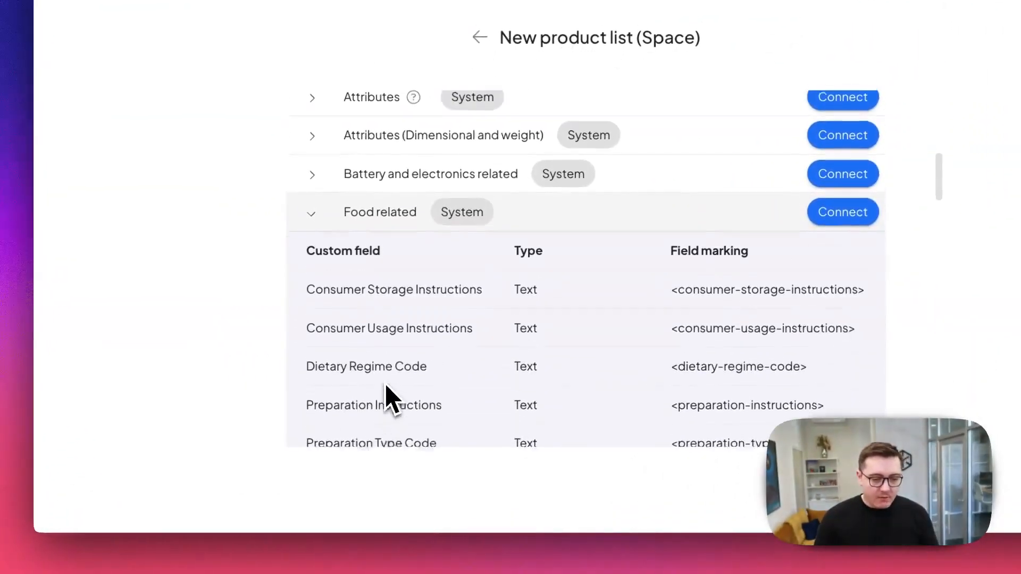
# Finish the field groups step and create the space, showing its empty record list.
pyautogui.scroll(3)
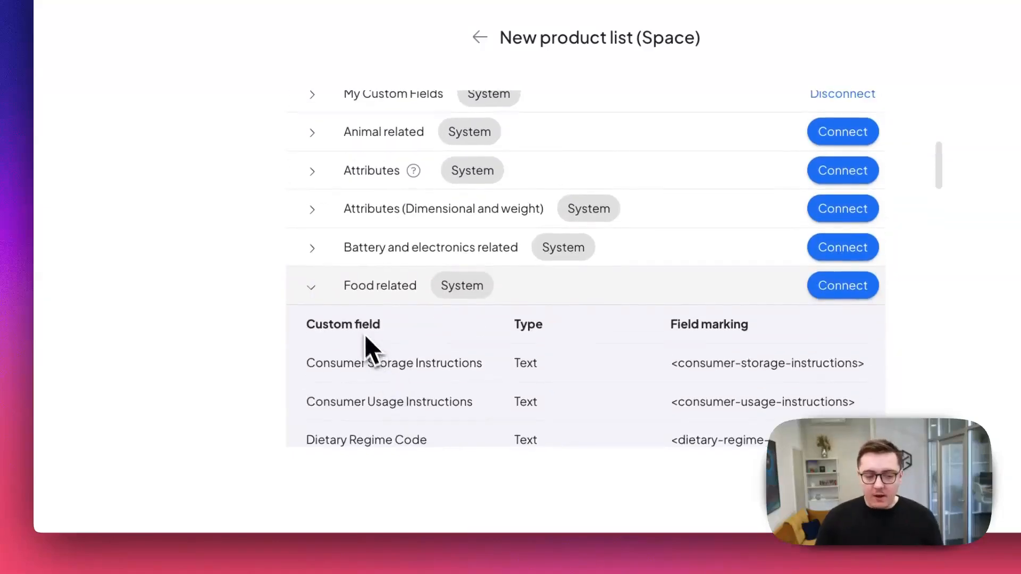
pyautogui.click(312, 285)
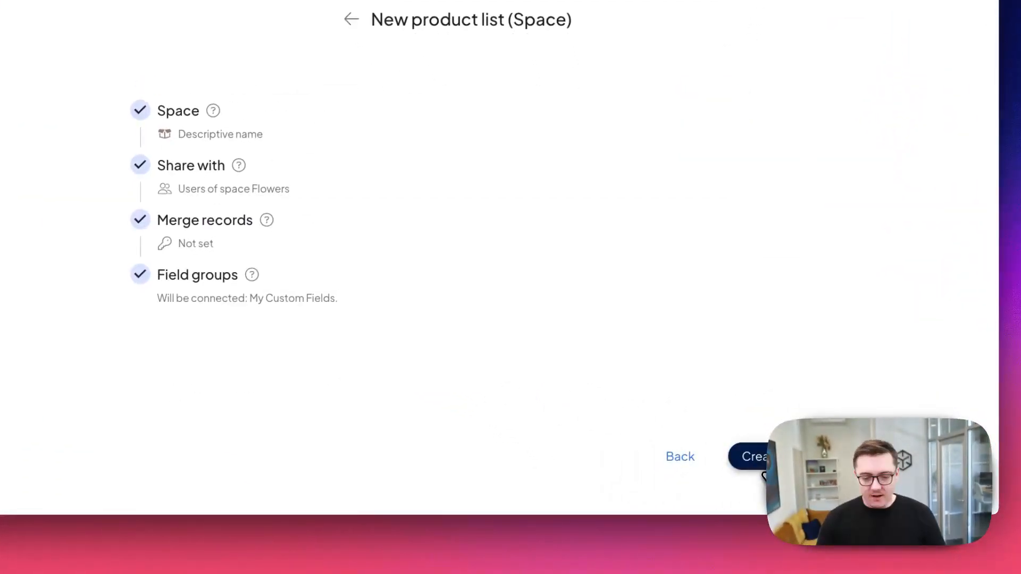
pyautogui.click(752, 456)
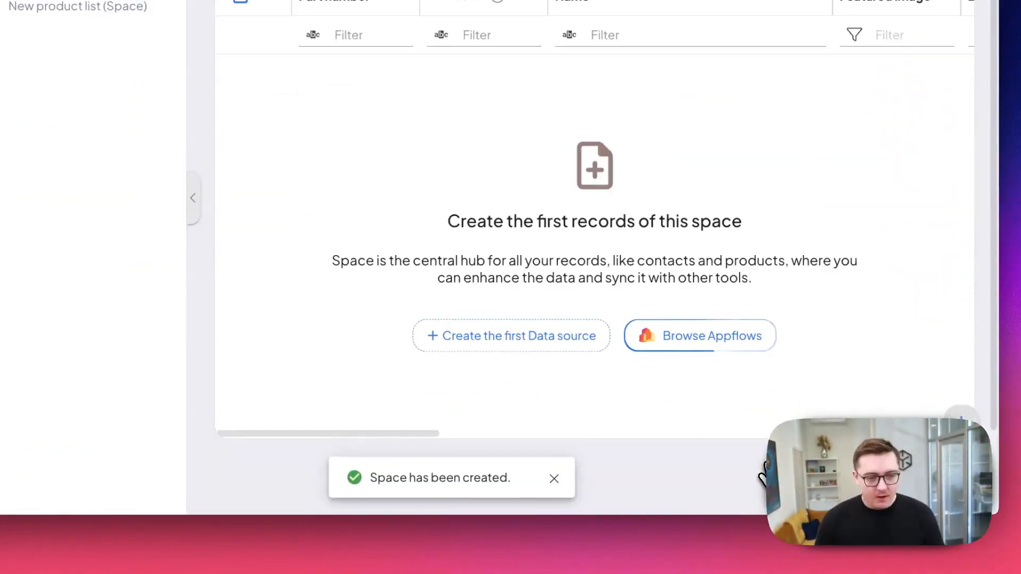